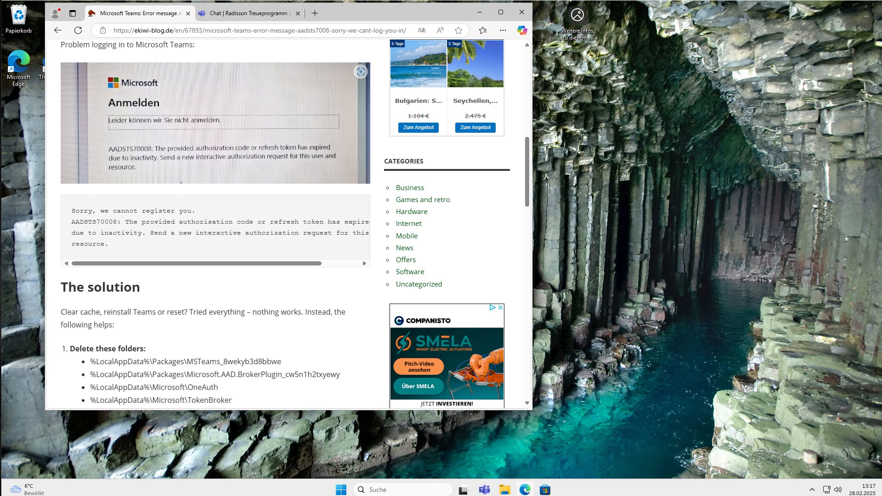
mouse_move(119, 160)
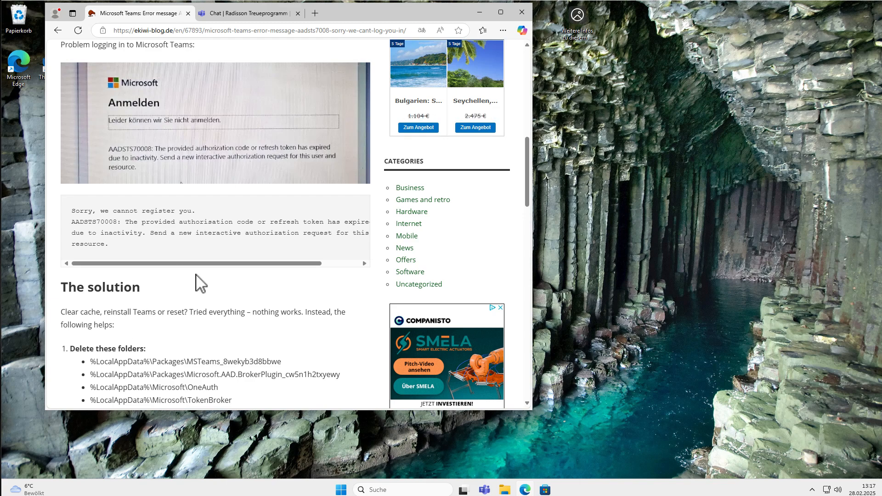
Scroll the ekiwi blog article down to 'The solution' section listing the folders to delete.
scroll(down, 3)
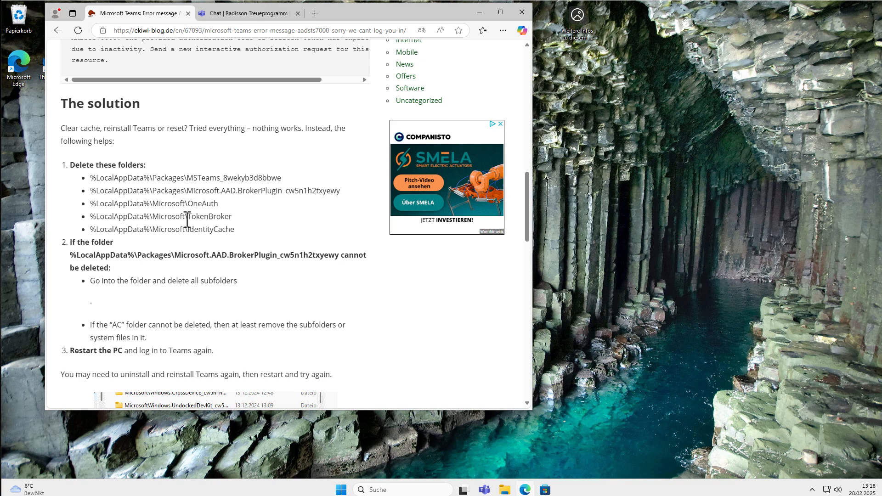
mouse_move(246, 182)
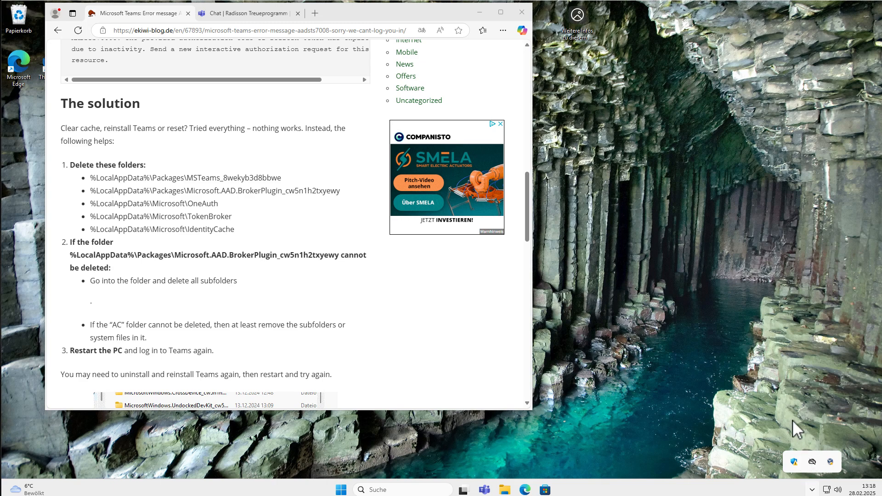
mouse_move(522, 355)
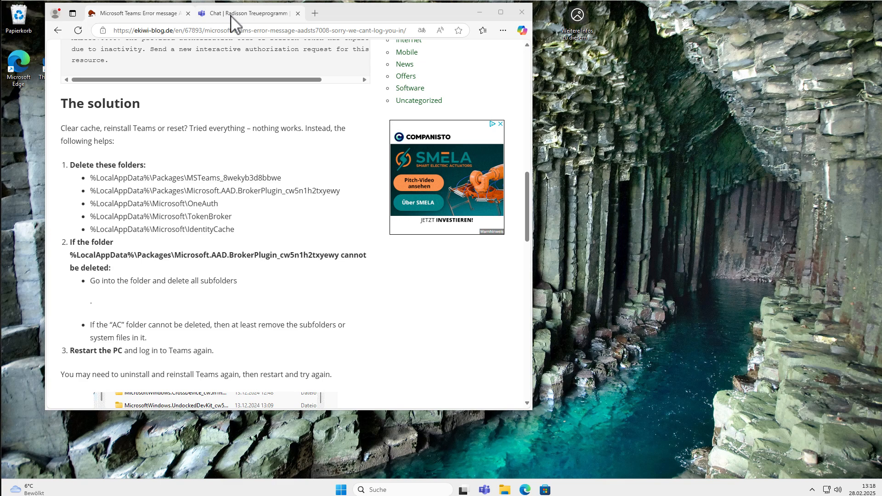
mouse_move(247, 13)
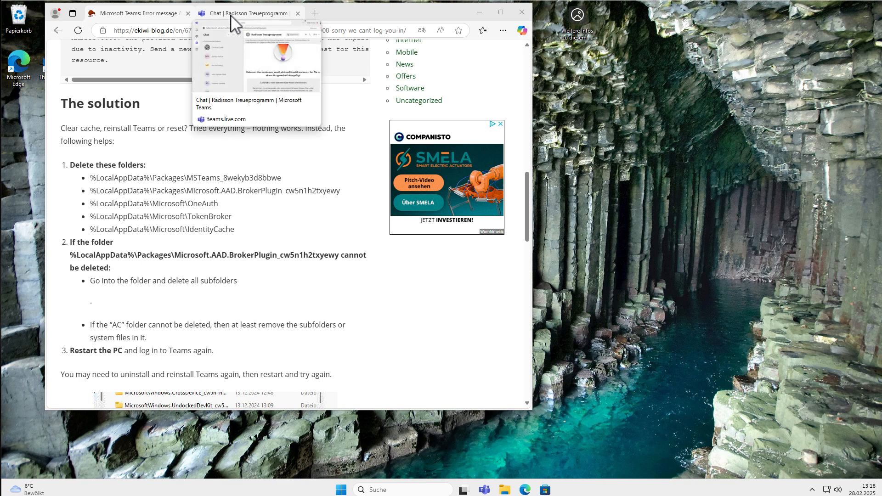
Switch to the 'Chat | Radisson Treueprogramm' Teams web tab showing the group-chat invitation.
click(249, 13)
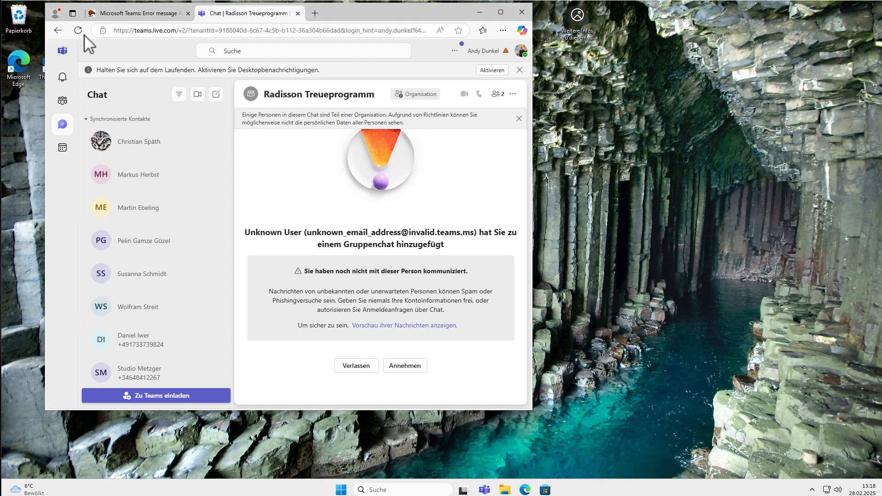
mouse_move(300, 162)
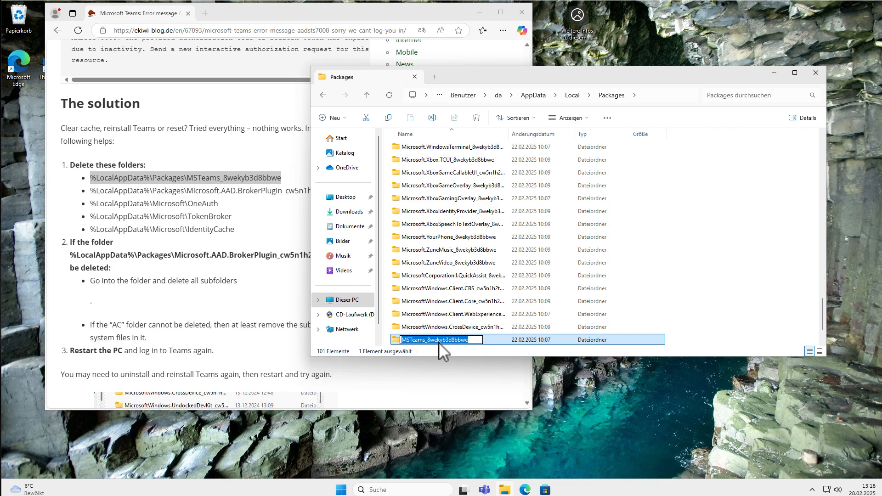
Rename the MSTeams_8wekyb3d8bbwe folder in AppData\Local\Packages by appending '_old'.
text(_o)
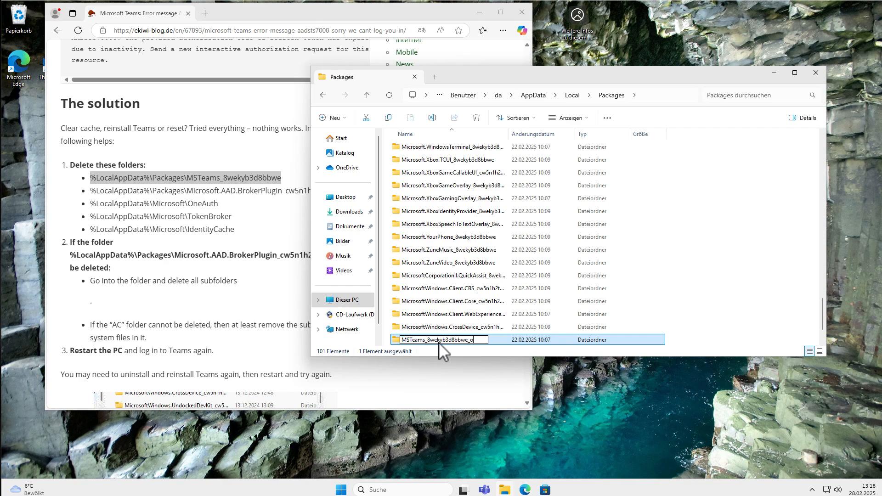
text(ld)
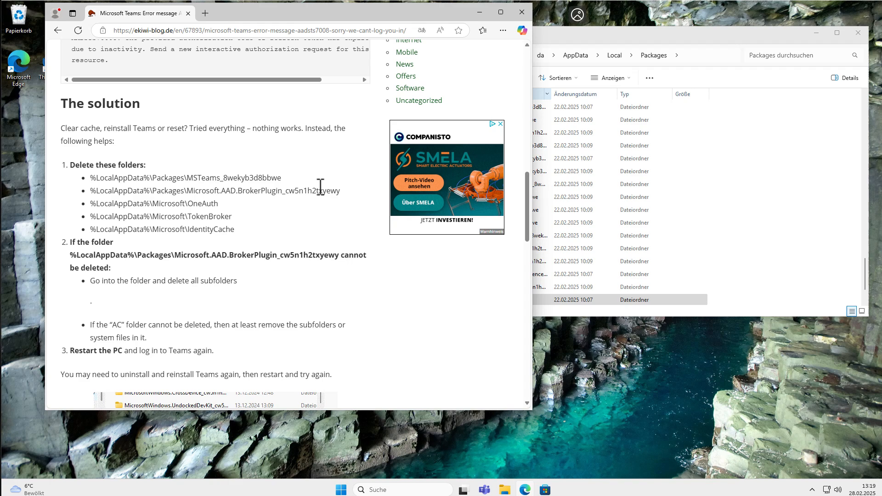
Move the Explorer window onto the screen and dismiss the BrokerPlugin folder-not-found error.
drag(106, 190, 337, 190)
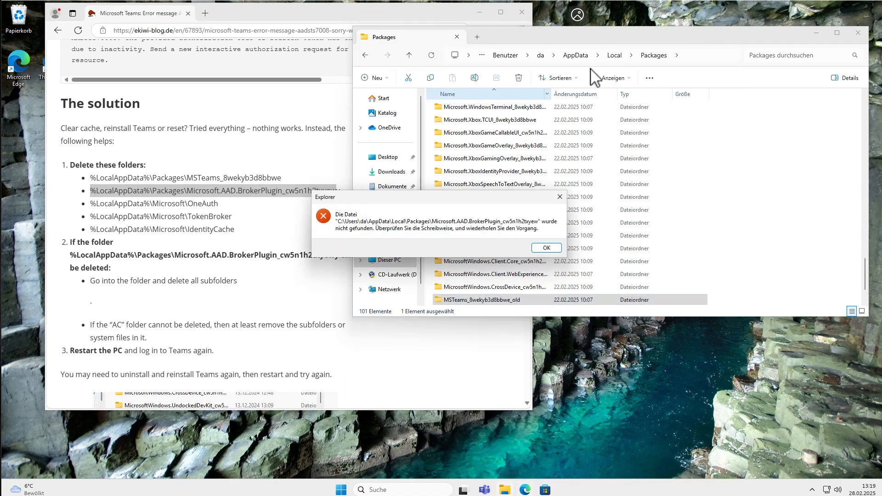
click(544, 247)
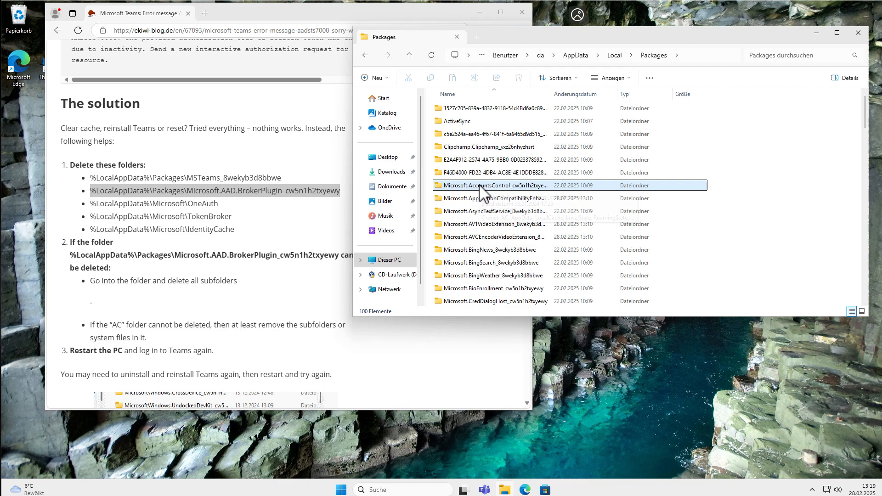
mouse_move(484, 193)
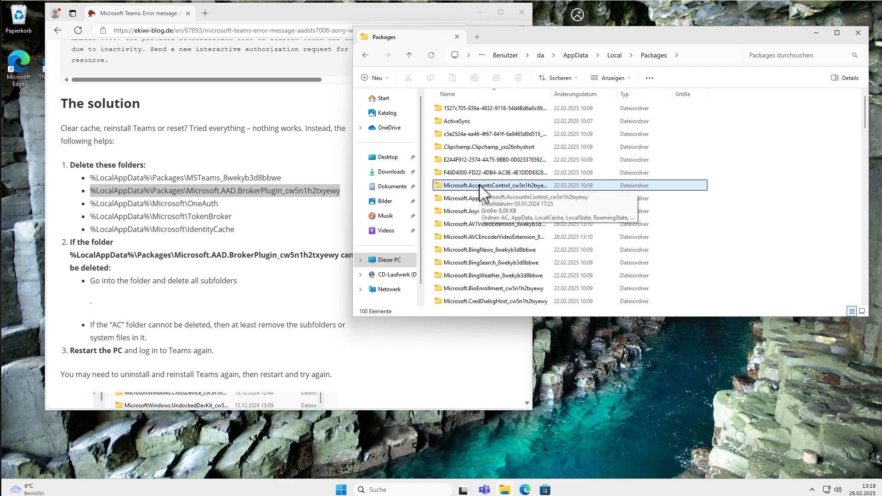
mouse_move(454, 202)
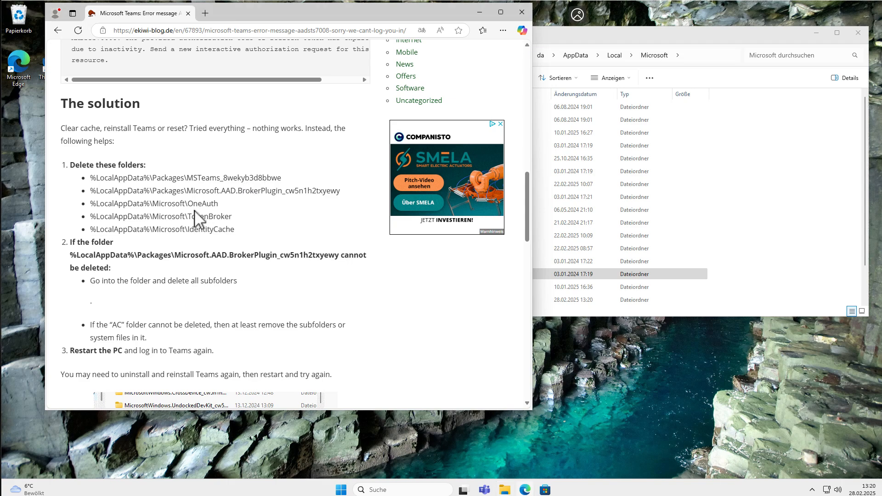
scroll(down, 3)
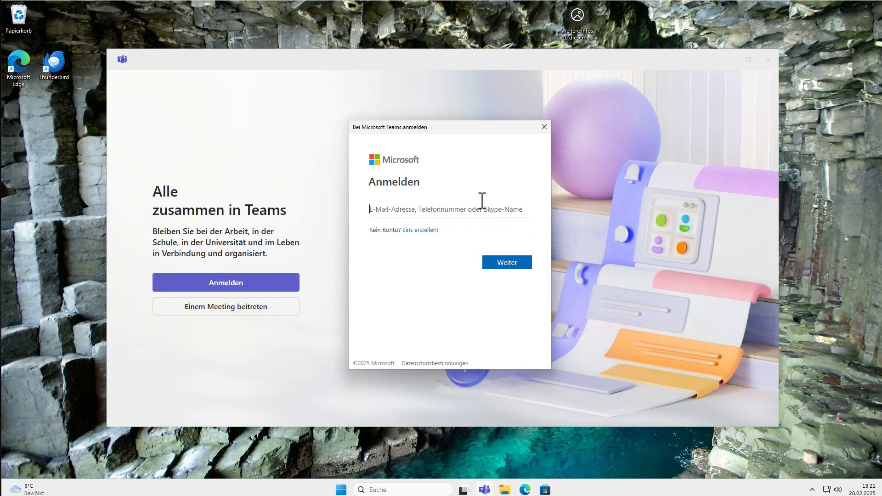
Enter the account name 'andy.dunkel' in the Anmelden field and continue with Weiter.
text(andy.dunkel)
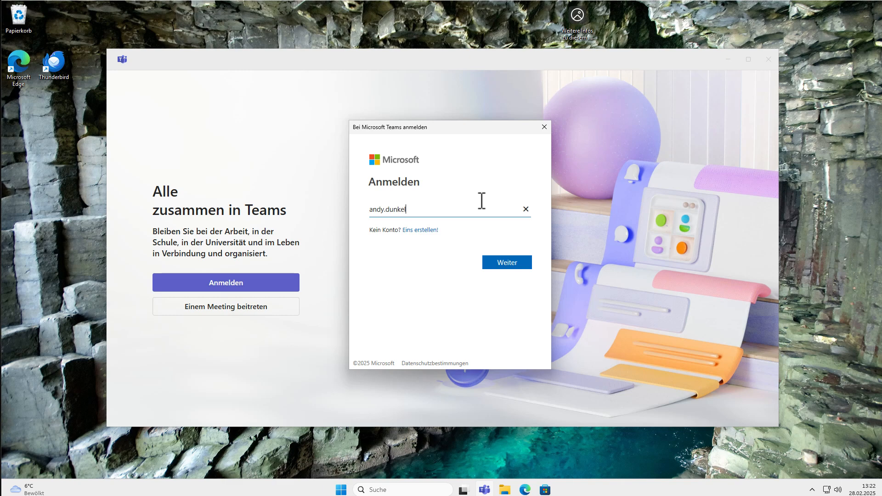
click(505, 262)
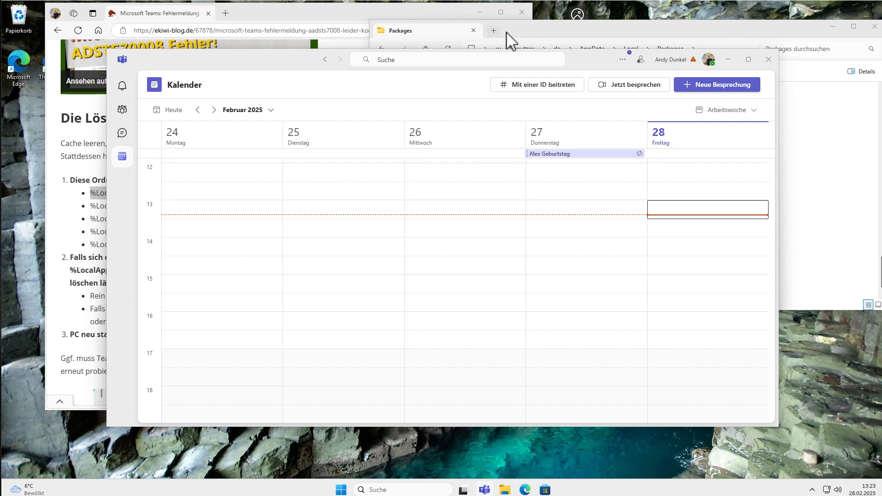
mouse_move(660, 84)
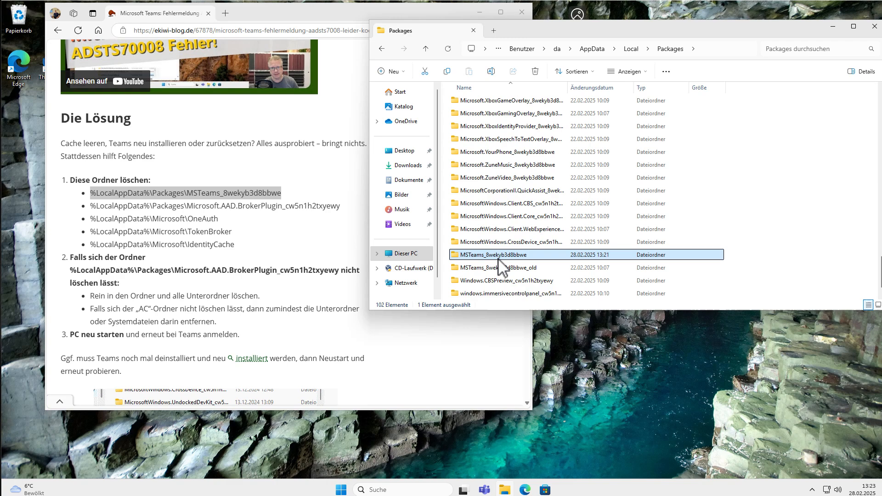
mouse_move(514, 270)
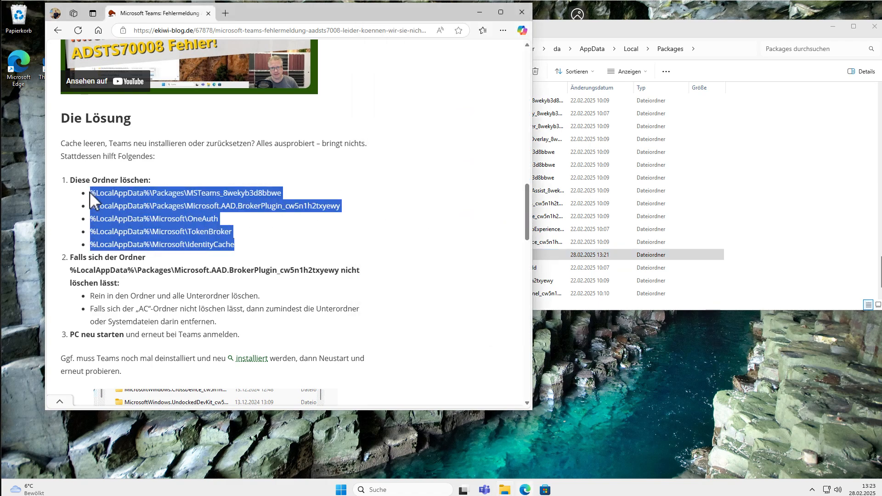
click(217, 169)
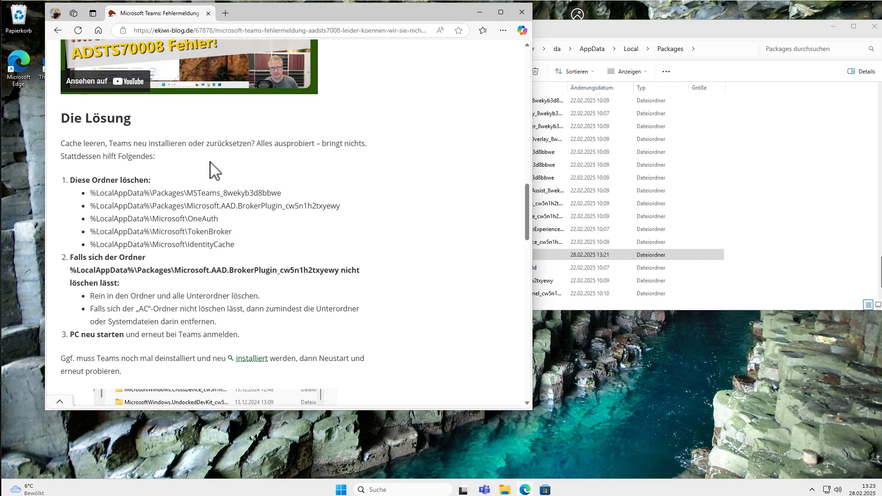